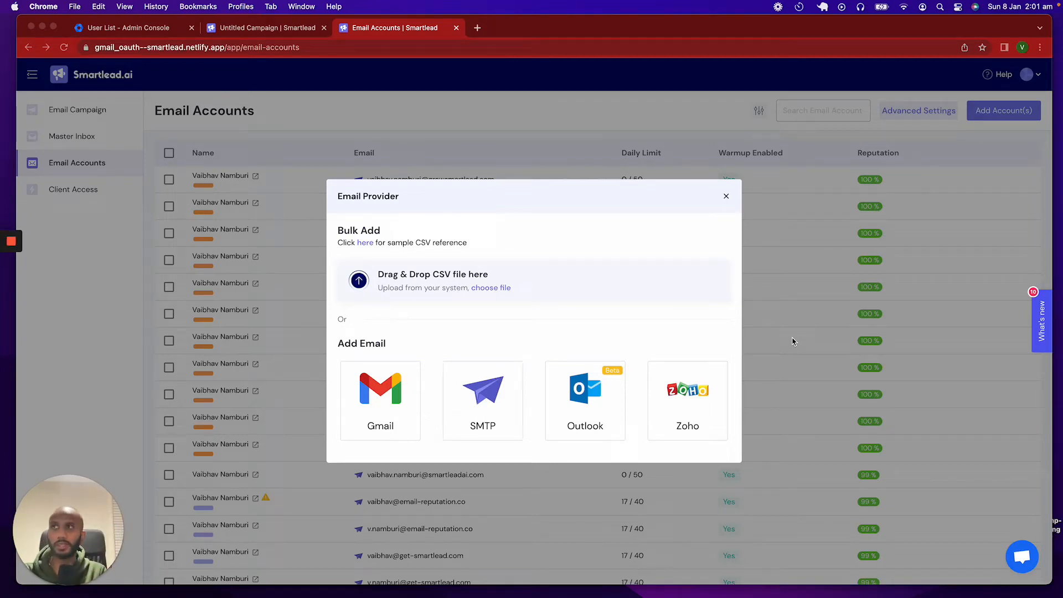
{"action": "mouse_move", "coordinate": [558, 315]}
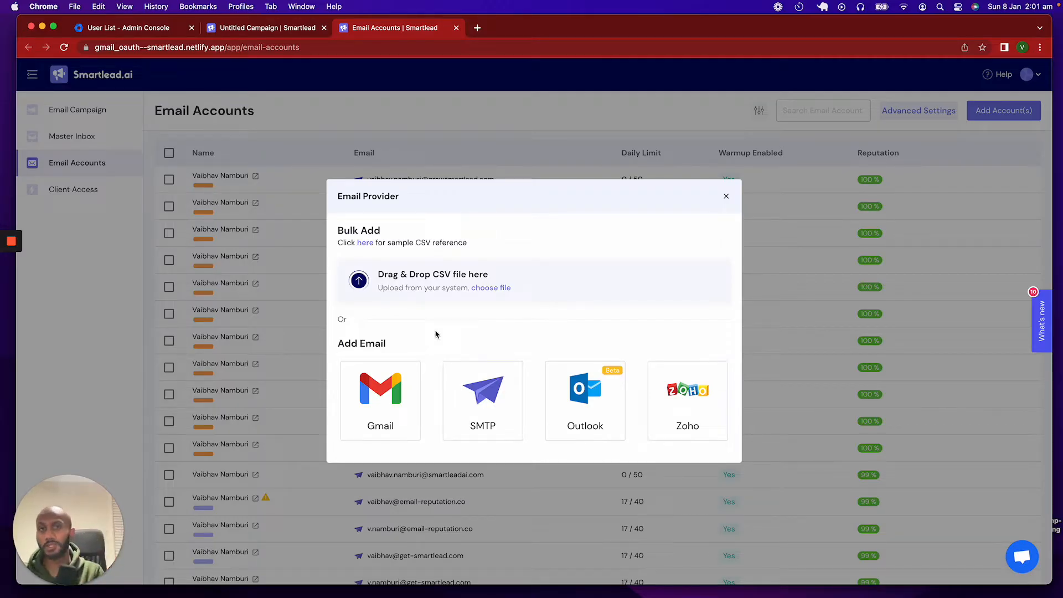
{"action": "mouse_move", "coordinate": [409, 378]}
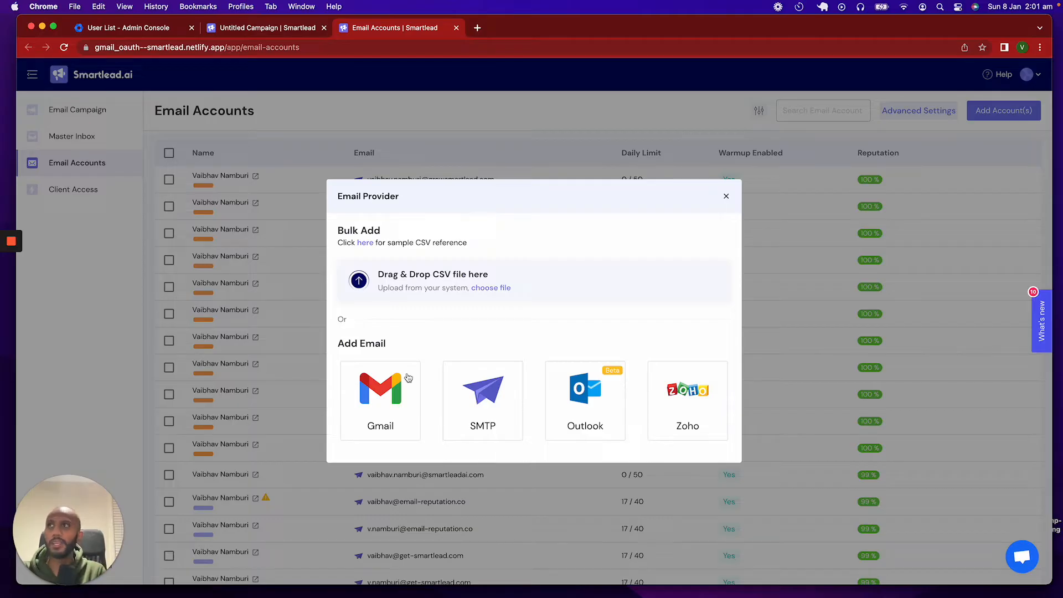
Close and reopen the email provider chooser, then pick Gmail
{"action": "left_click", "coordinate": [726, 196]}
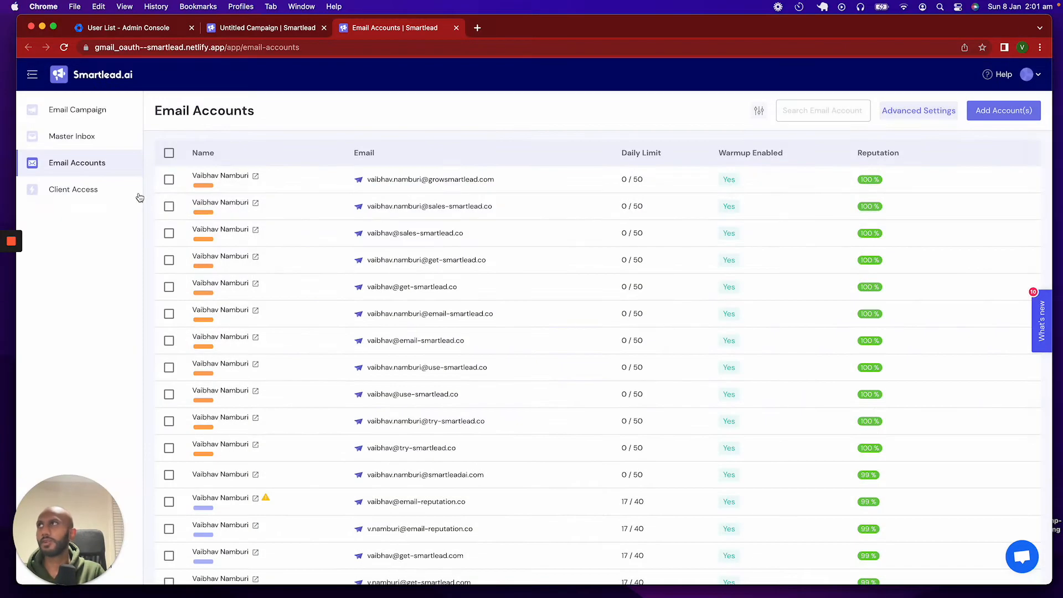
{"action": "left_click", "coordinate": [1004, 110]}
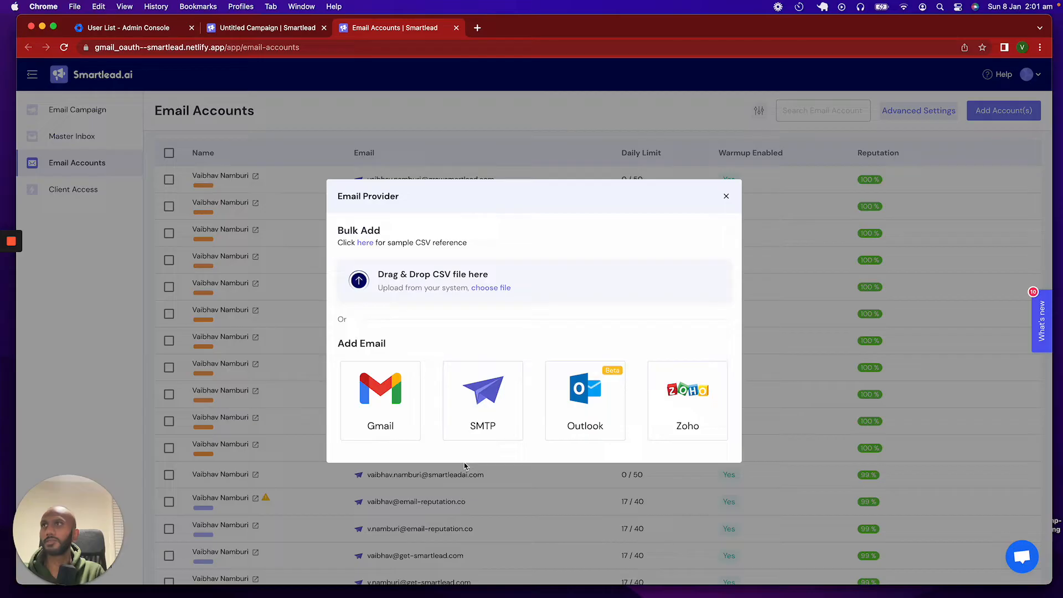
{"action": "left_click", "coordinate": [380, 389]}
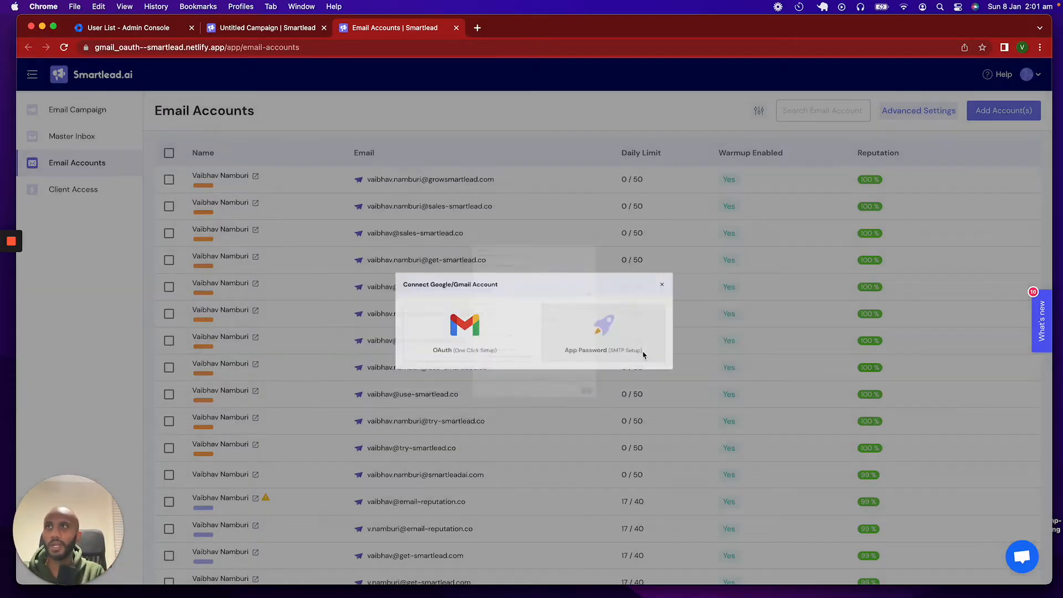
Back out of the app password form and pick Gmail with OAuth one-click setup
{"action": "left_click", "coordinate": [604, 332]}
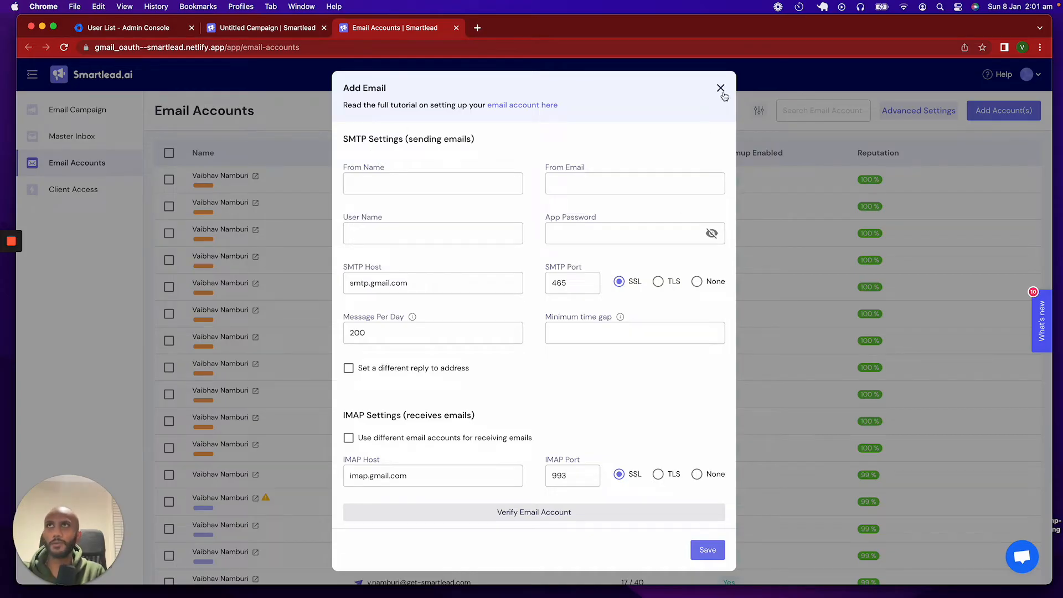
{"action": "left_click", "coordinate": [720, 88]}
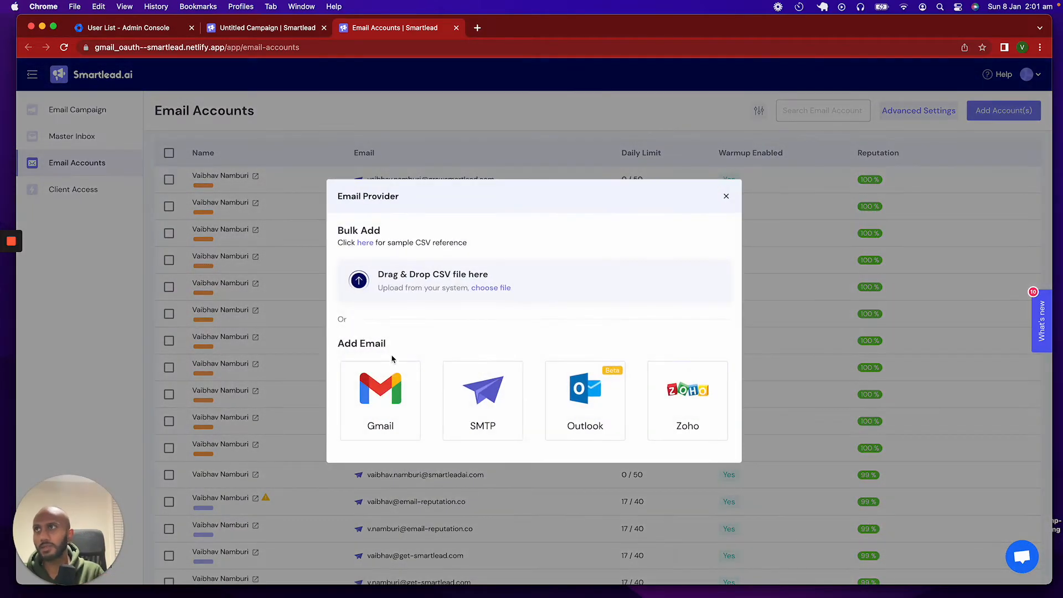
{"action": "left_click", "coordinate": [379, 400]}
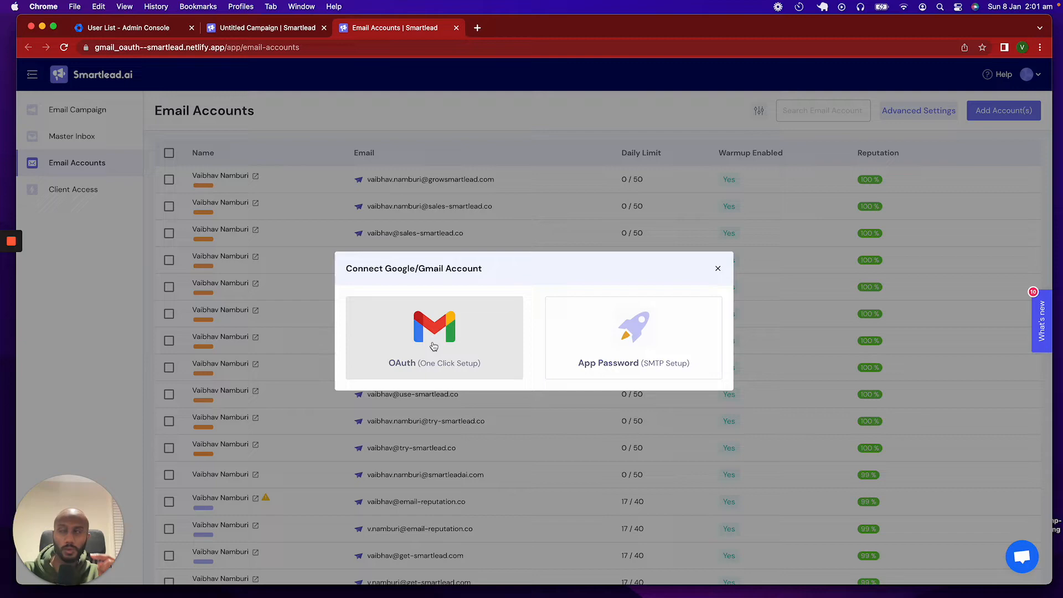
{"action": "left_click", "coordinate": [434, 336]}
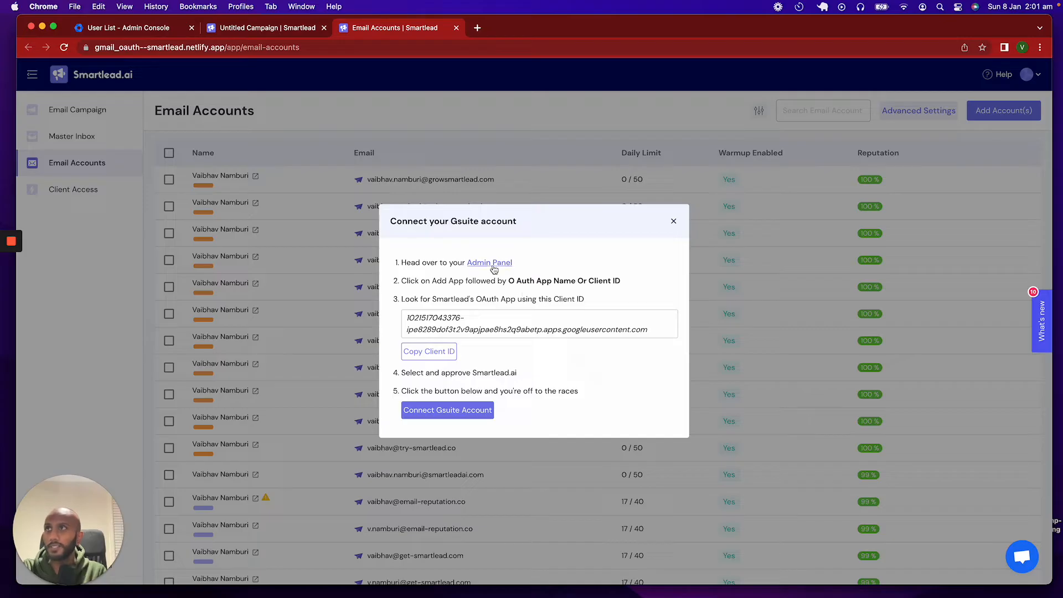
Follow the Admin Panel link and sign in to Google Admin as administrator
{"action": "left_click", "coordinate": [489, 263]}
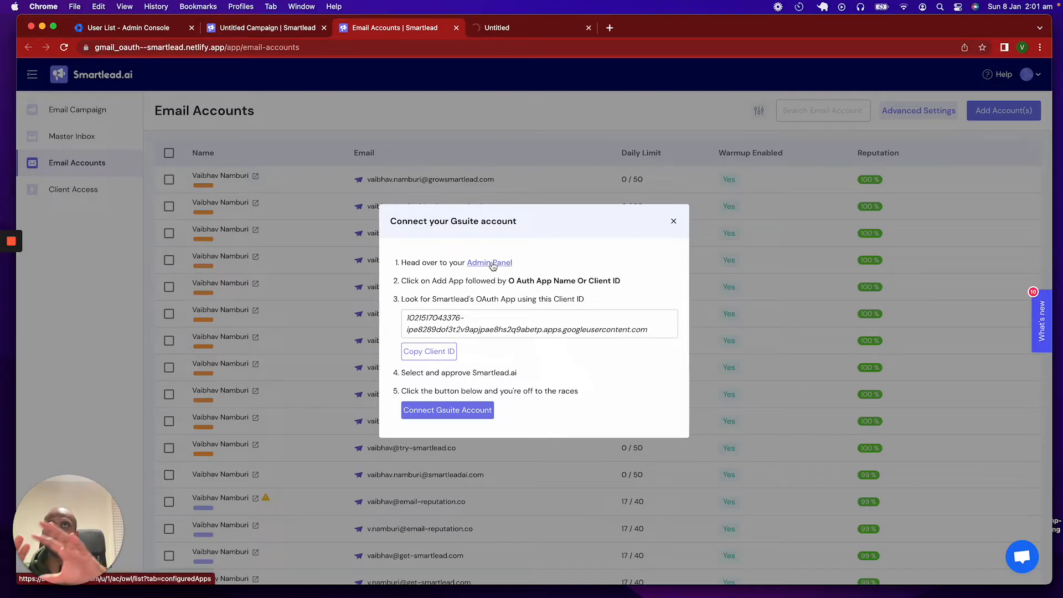
{"action": "left_click", "coordinate": [489, 263]}
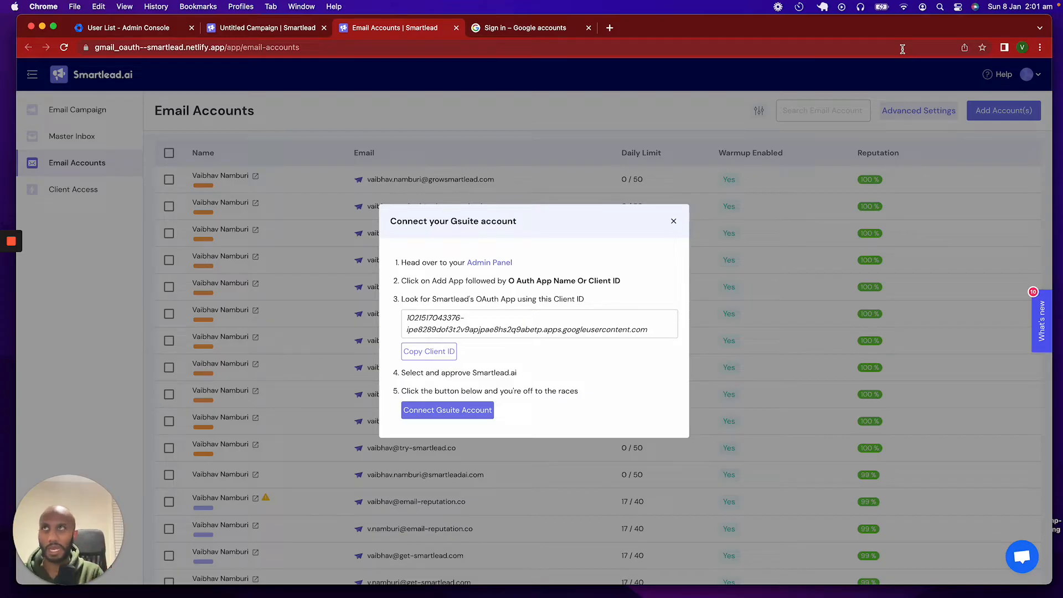
{"action": "left_click", "coordinate": [530, 28]}
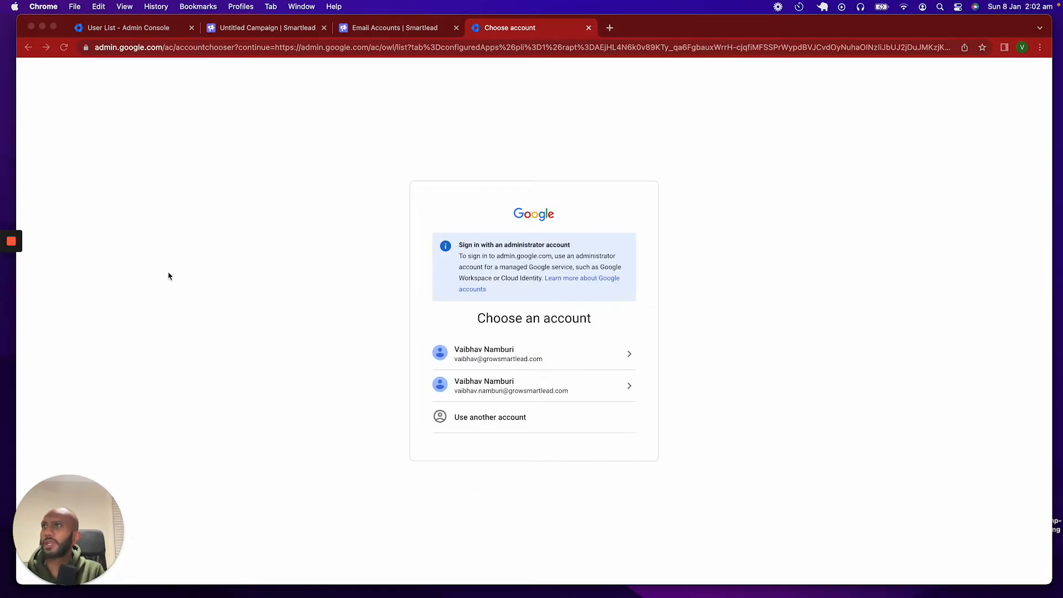
{"action": "mouse_move", "coordinate": [649, 419]}
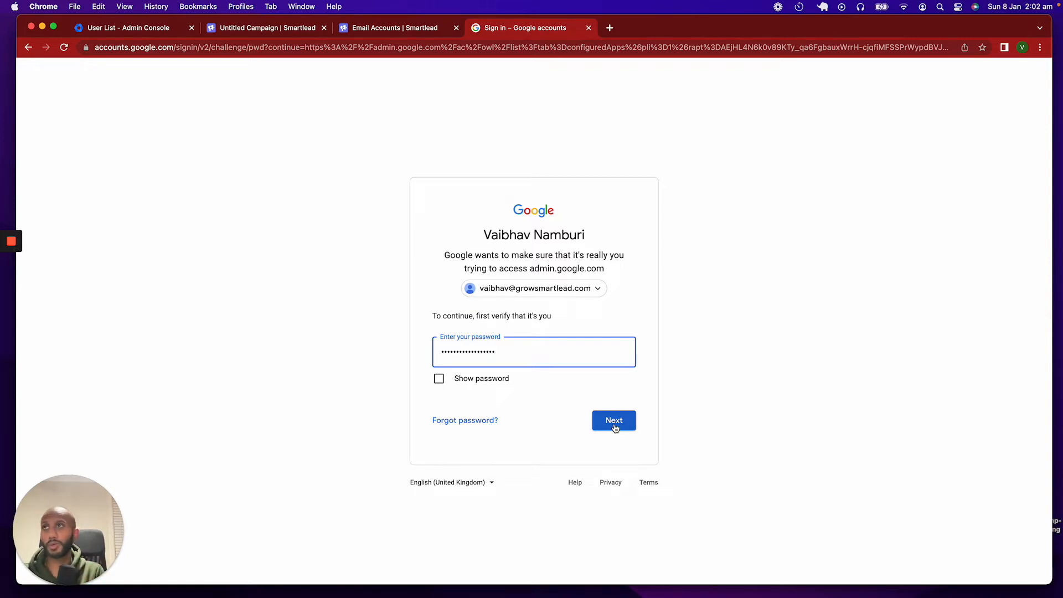
{"action": "left_click", "coordinate": [614, 420]}
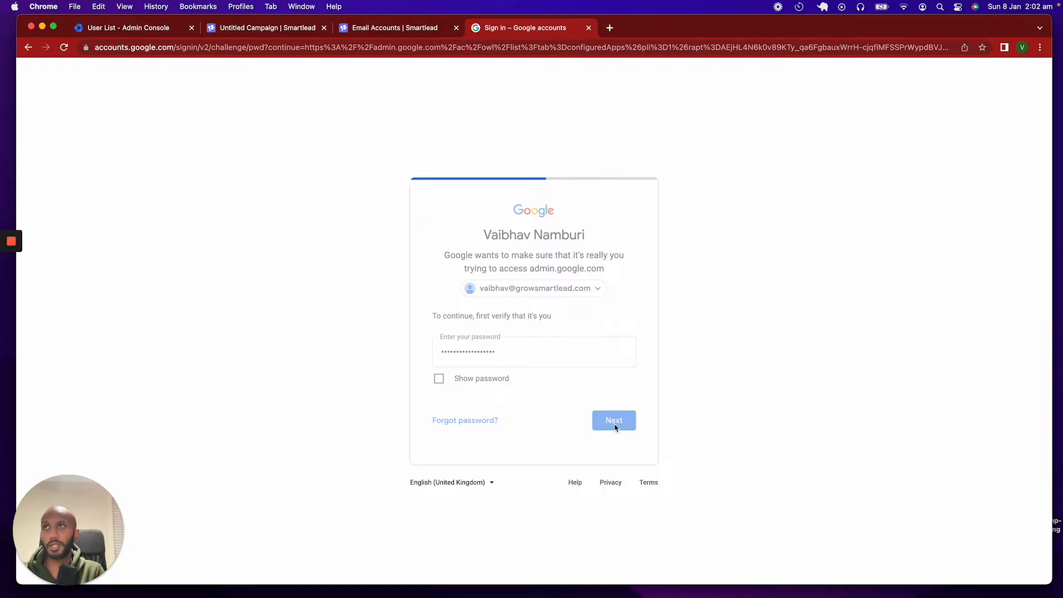
{"action": "left_click", "coordinate": [614, 420]}
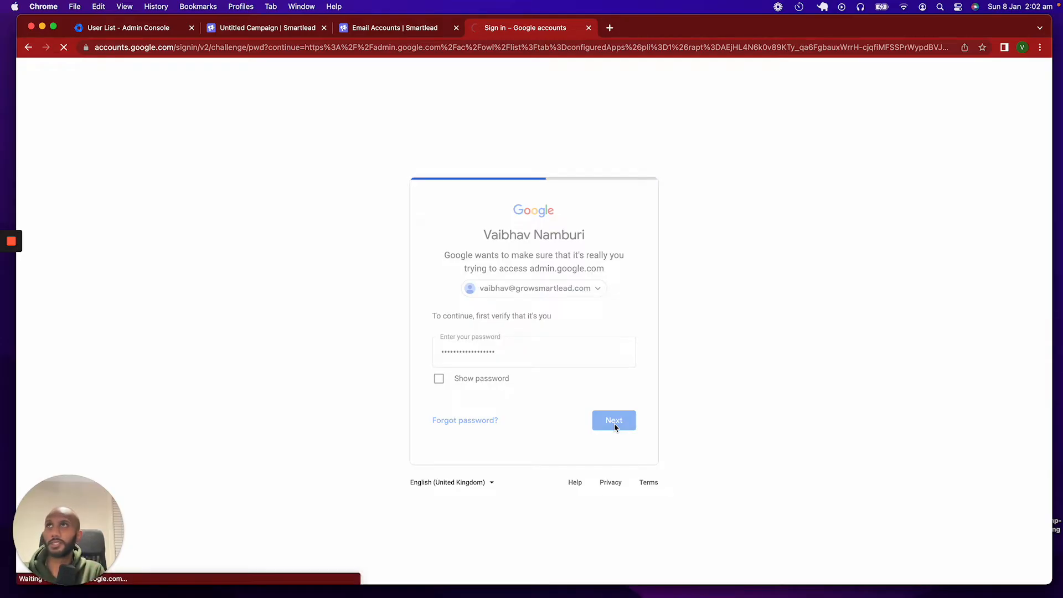
{"action": "left_click", "coordinate": [614, 421]}
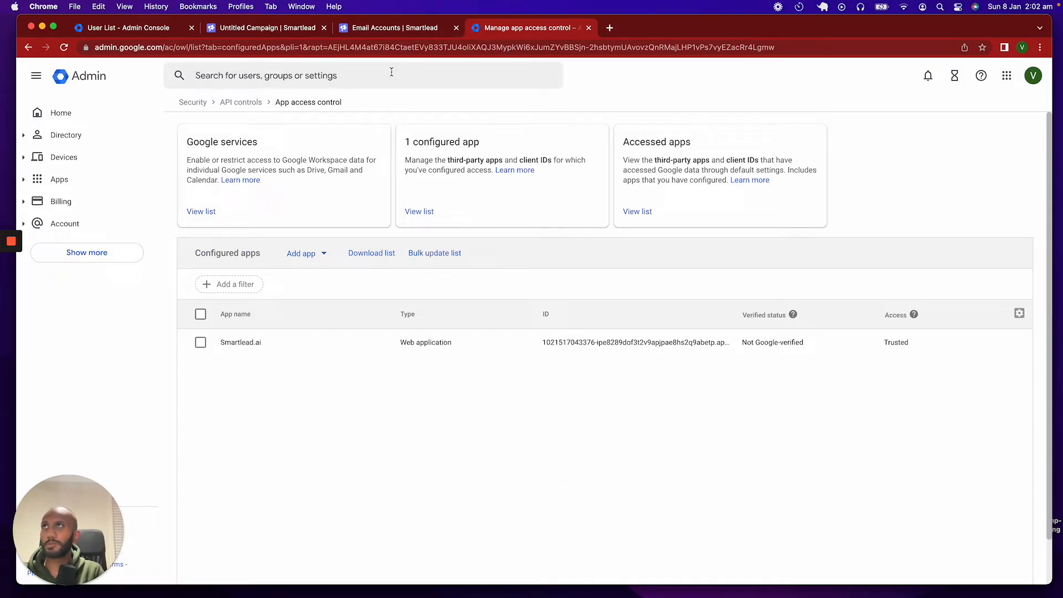
{"action": "mouse_move", "coordinate": [405, 29]}
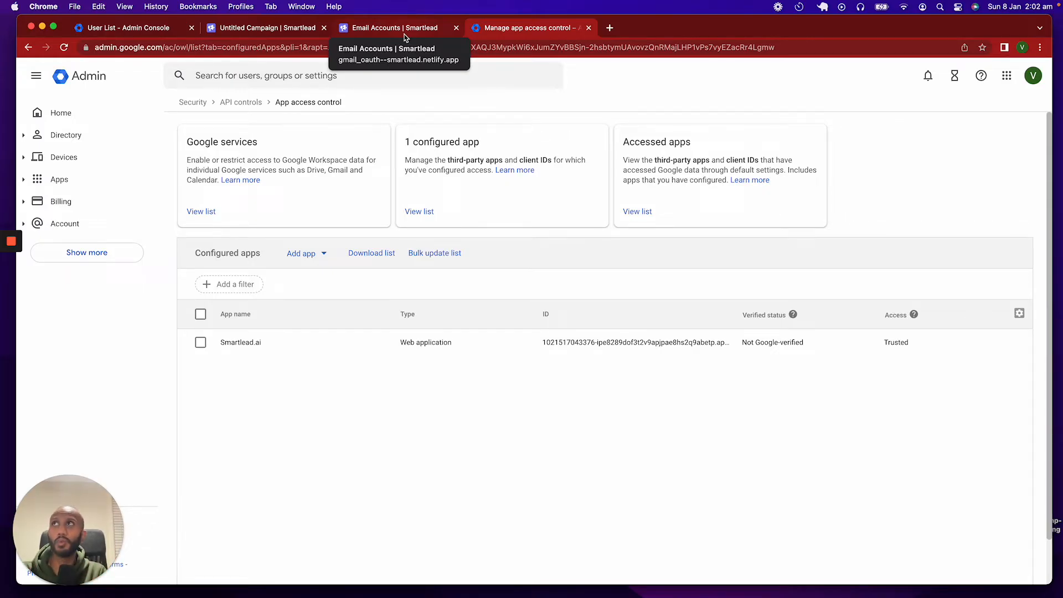
Choose Add app > OAuth App Name Or Client ID, using Smartlead's copied client ID
{"action": "left_click", "coordinate": [393, 28]}
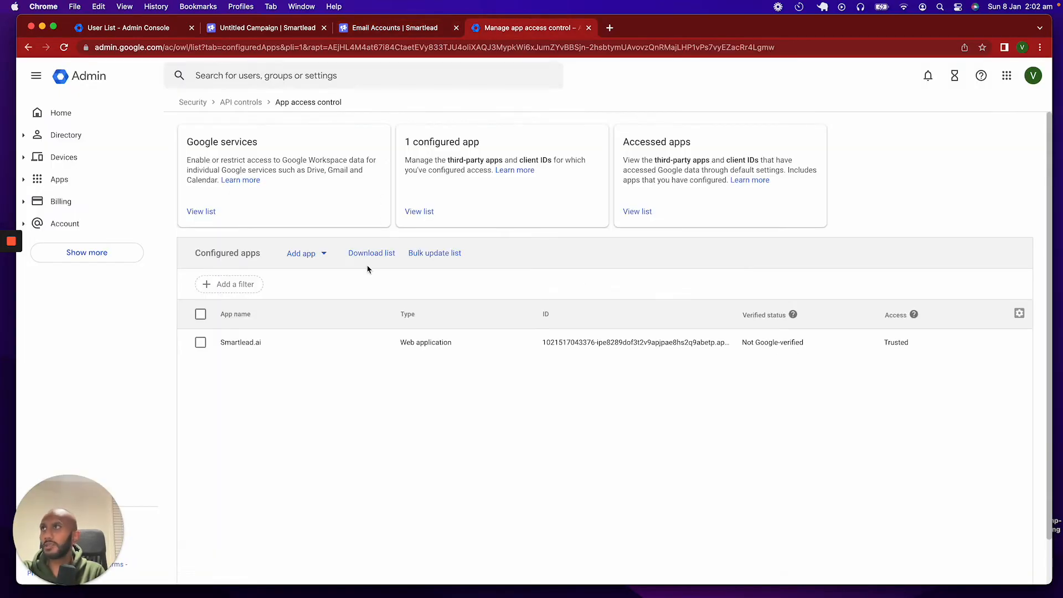
{"action": "left_click", "coordinate": [302, 253]}
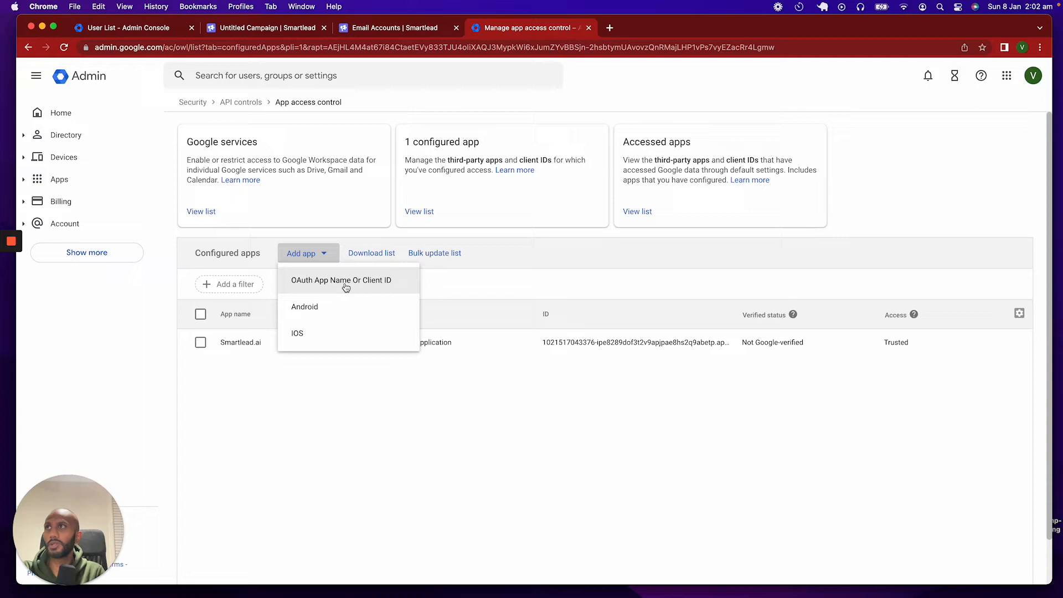
{"action": "mouse_move", "coordinate": [390, 16]}
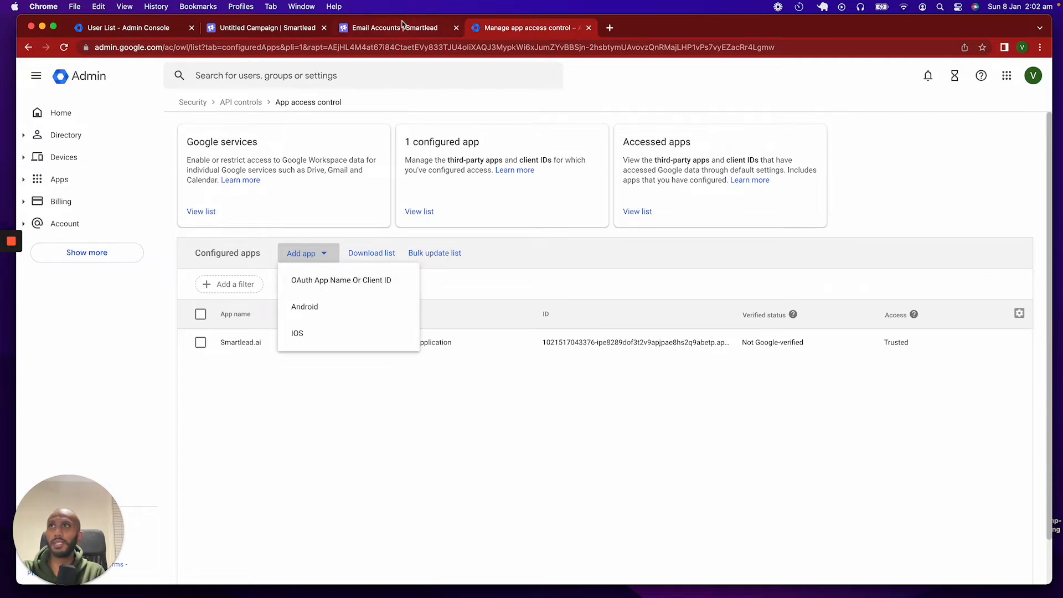
{"action": "left_click", "coordinate": [394, 27]}
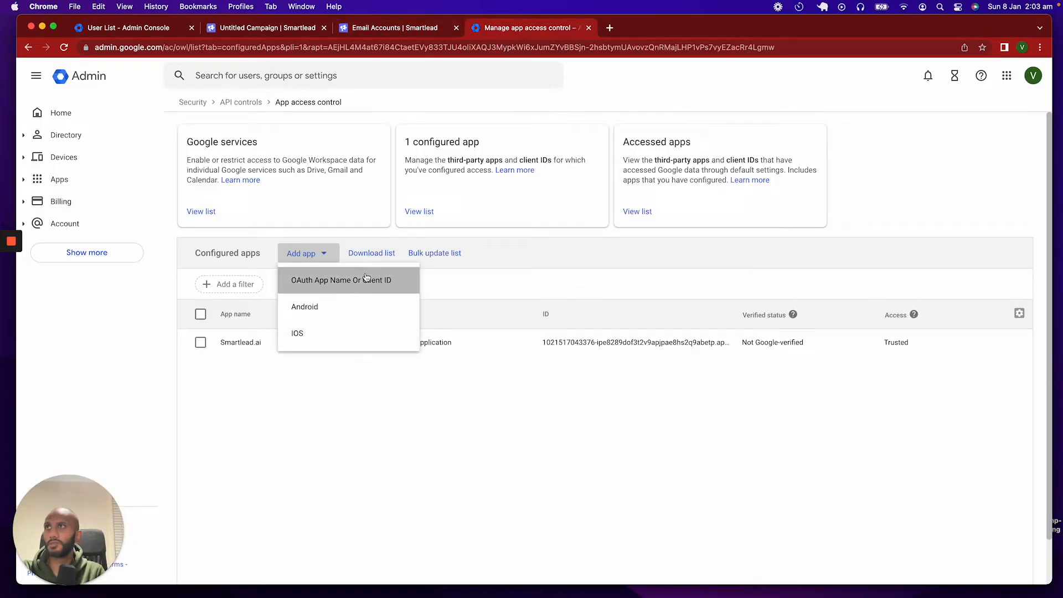
{"action": "left_click", "coordinate": [340, 280]}
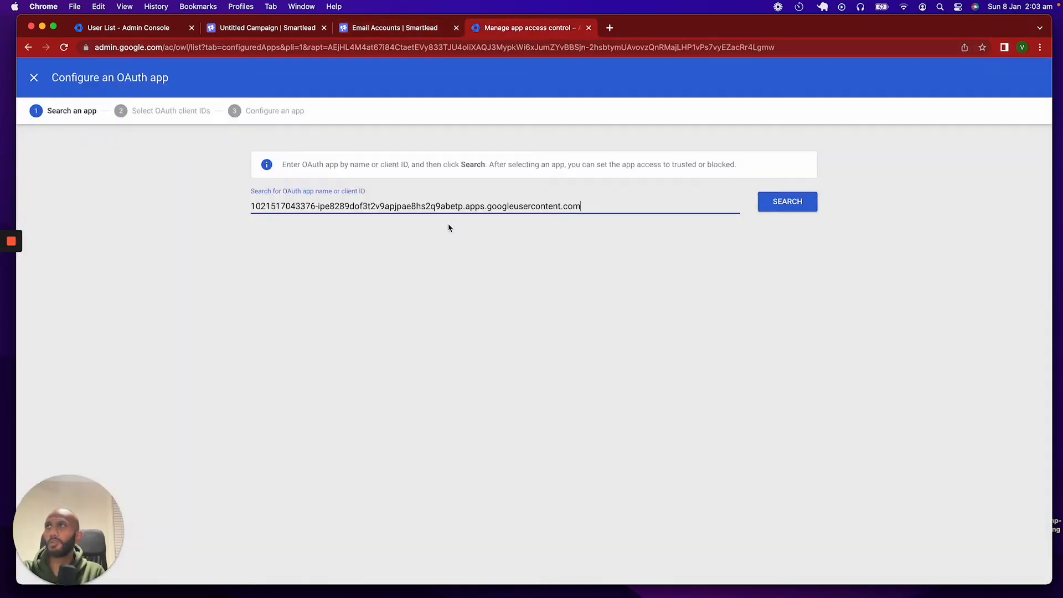
Search the client ID and select all of Smartlead.ai's client IDs
{"action": "left_click", "coordinate": [787, 202]}
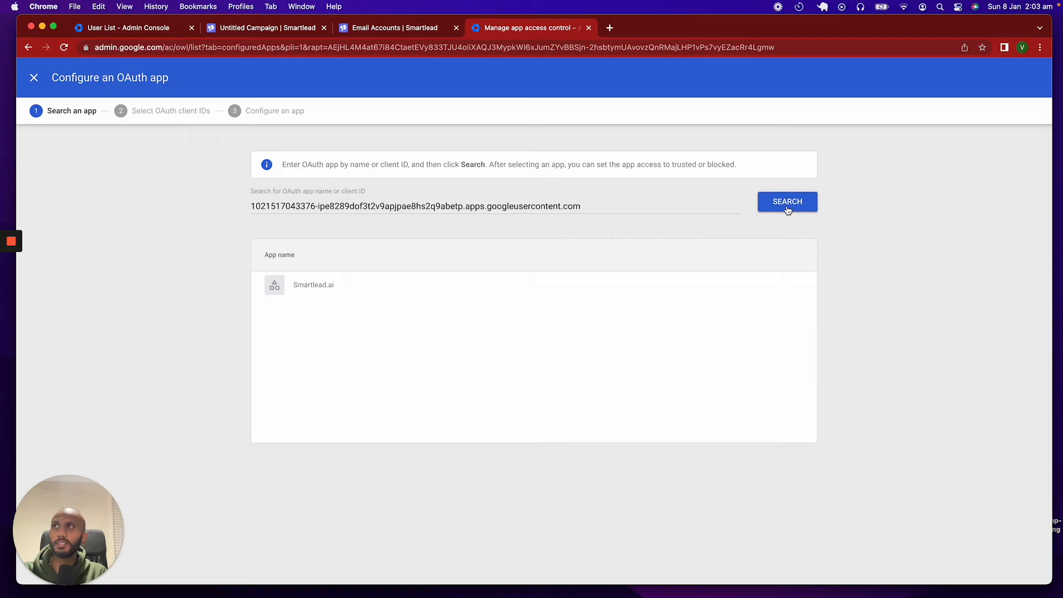
{"action": "mouse_move", "coordinate": [855, 260]}
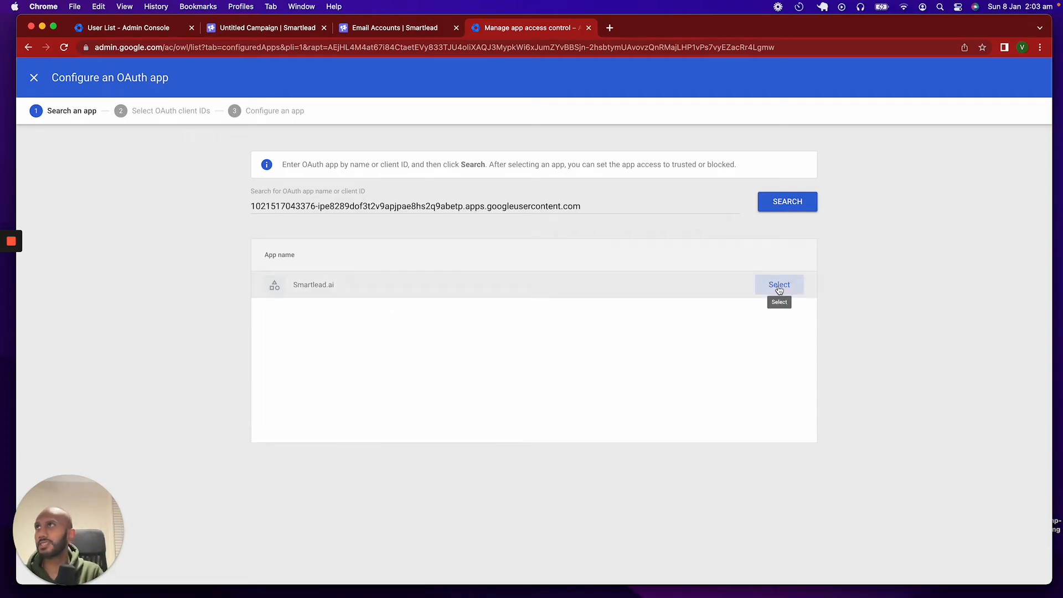
{"action": "left_click", "coordinate": [779, 285]}
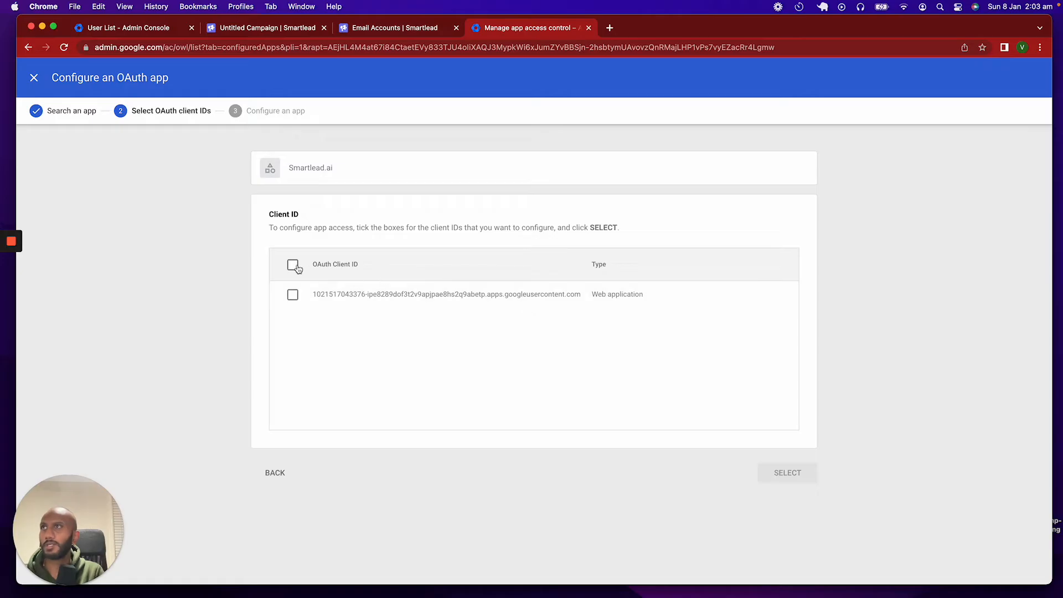
{"action": "left_click", "coordinate": [293, 265]}
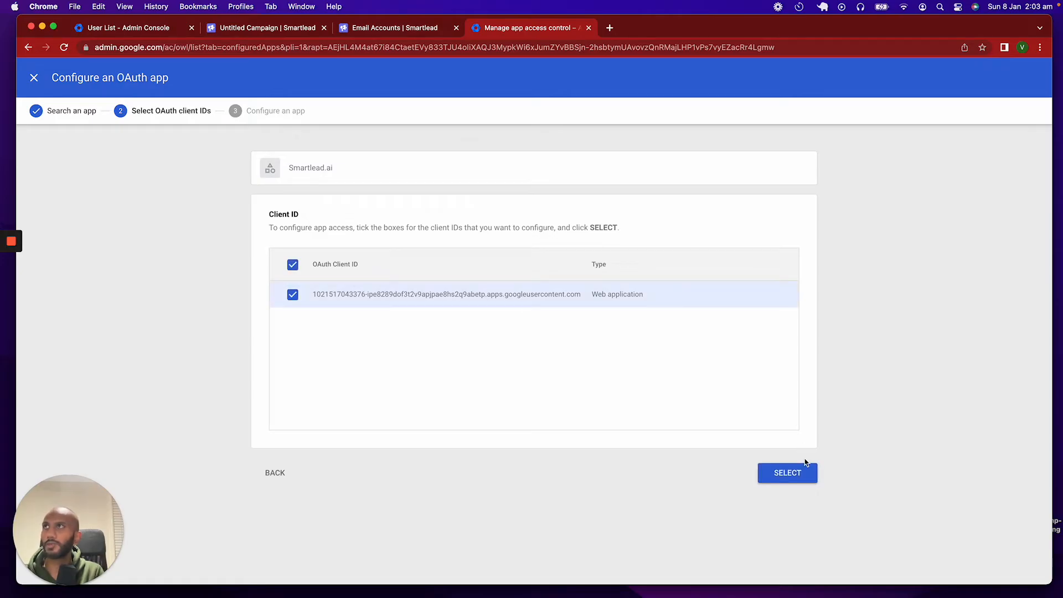
{"action": "left_click", "coordinate": [787, 472]}
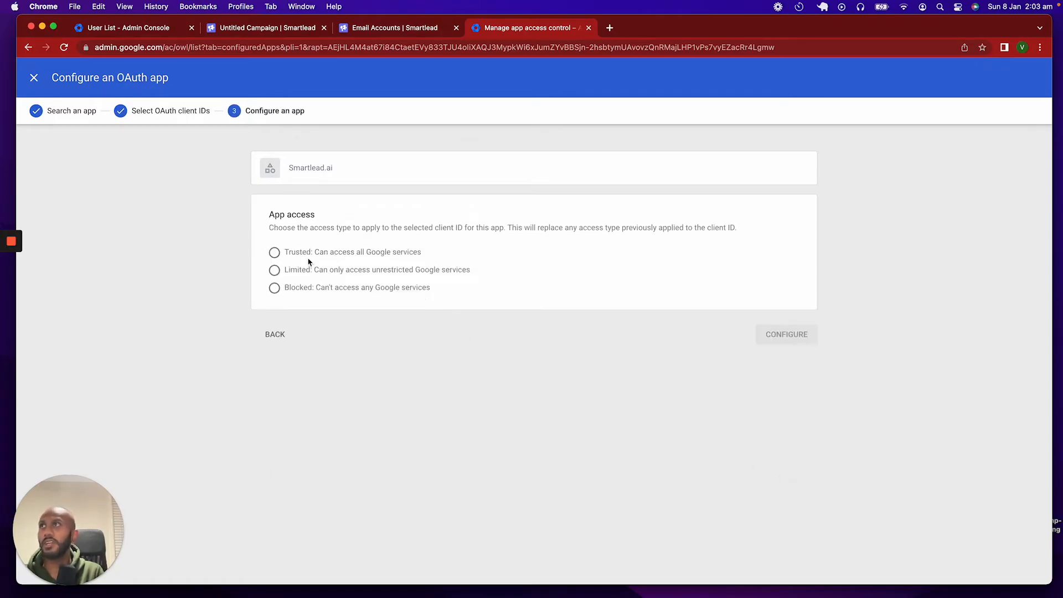
Set Smartlead.ai's access to Trusted, apply it, and return to Smartlead
{"action": "left_click", "coordinate": [274, 252]}
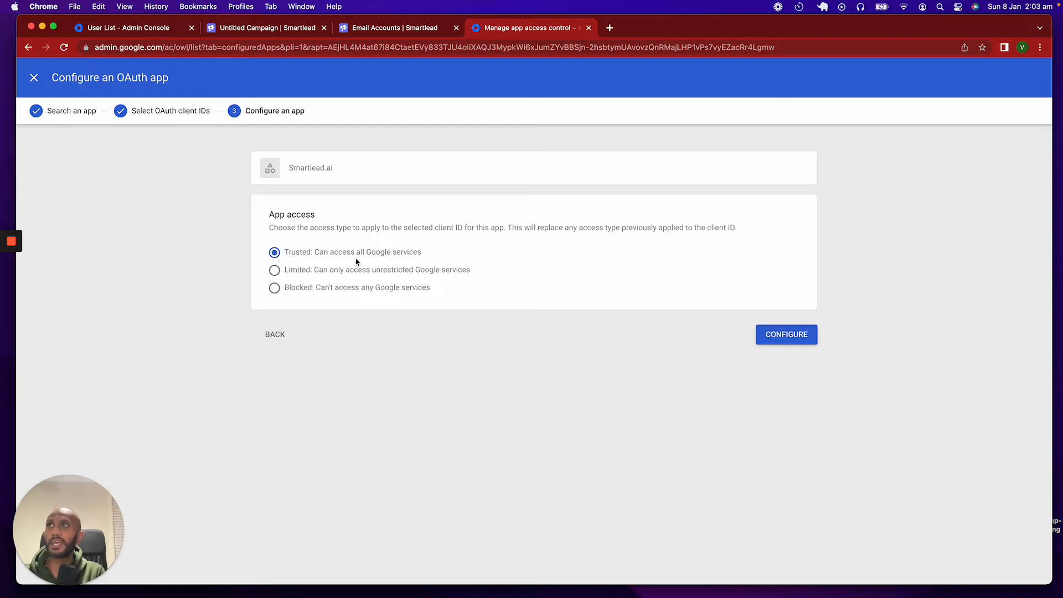
{"action": "mouse_move", "coordinate": [785, 350]}
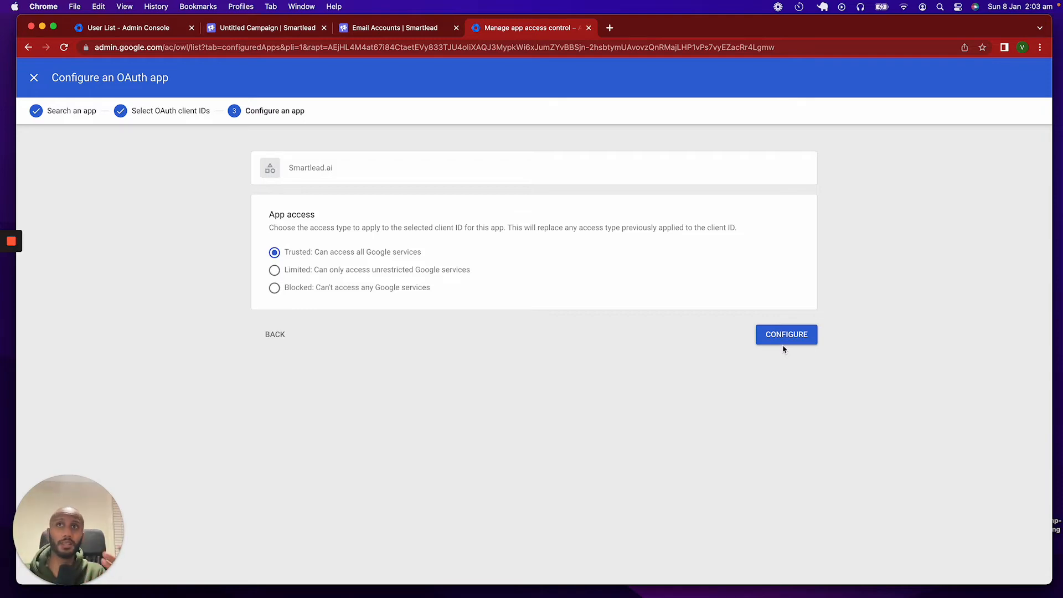
{"action": "mouse_move", "coordinate": [8, 314]}
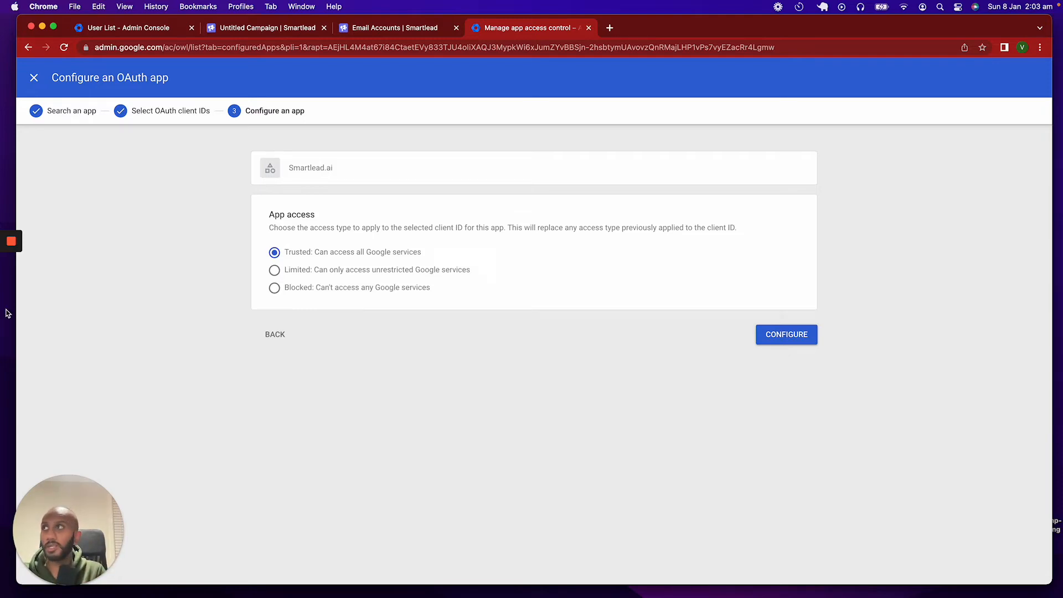
{"action": "left_click", "coordinate": [786, 335]}
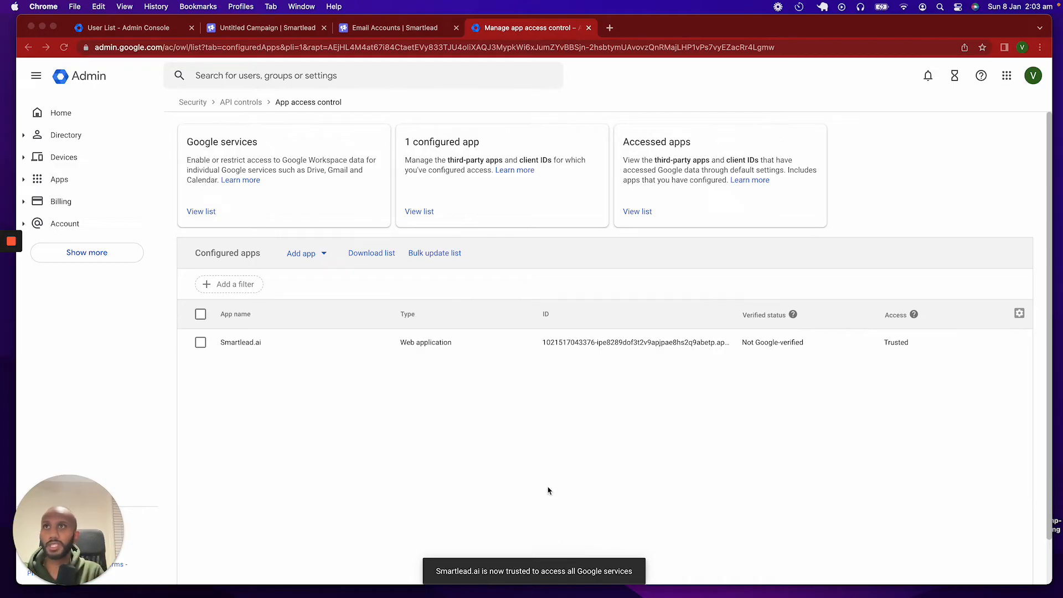
{"action": "left_click", "coordinate": [394, 27]}
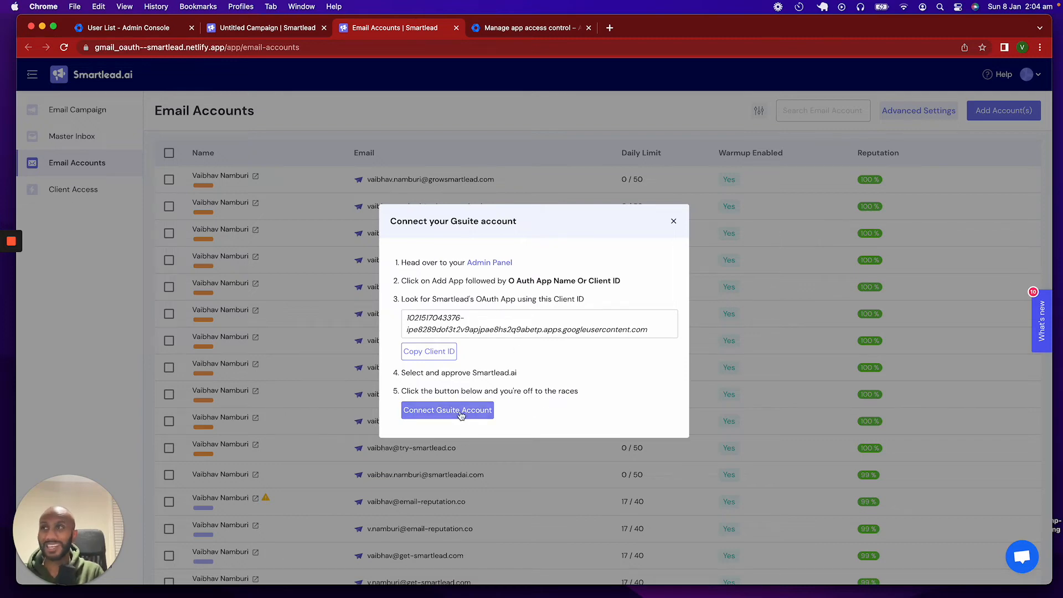
Connect the Gsuite account by choosing the Workspace account and allowing Smartlead.ai access
{"action": "left_click", "coordinate": [447, 410]}
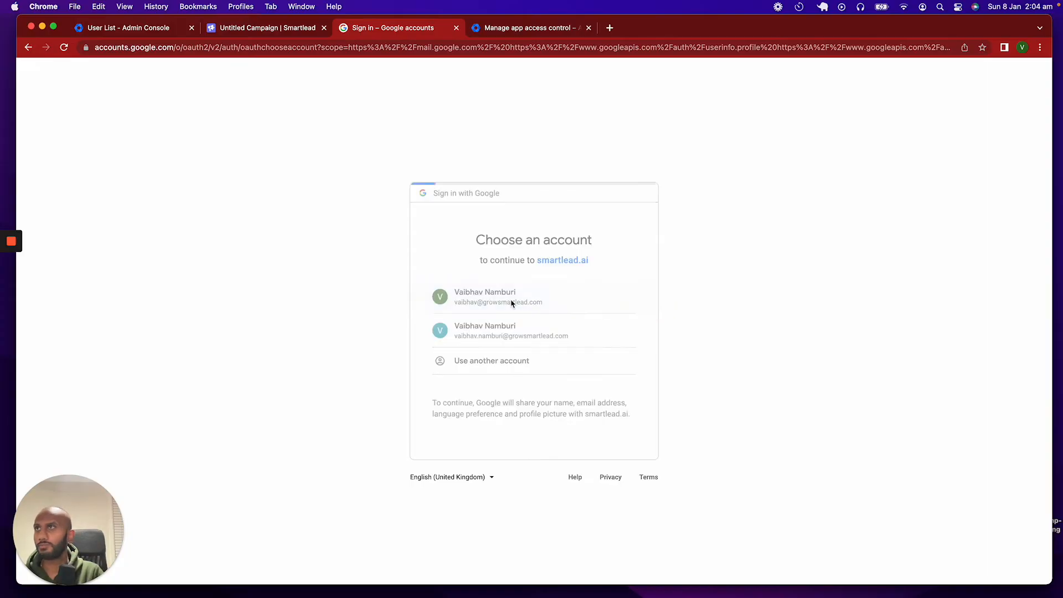
{"action": "left_click", "coordinate": [511, 298]}
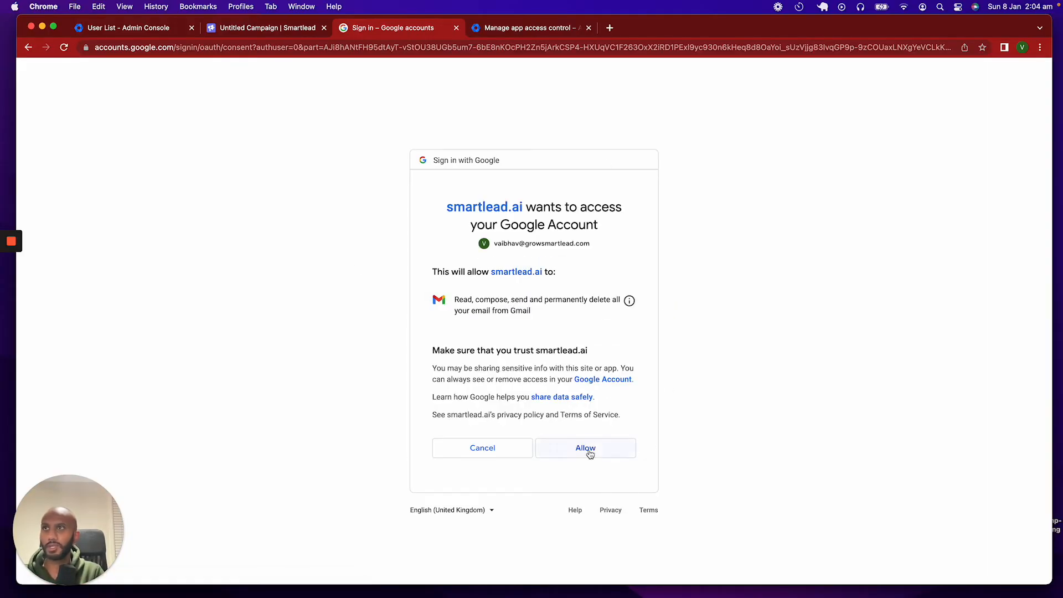
{"action": "left_click", "coordinate": [586, 448]}
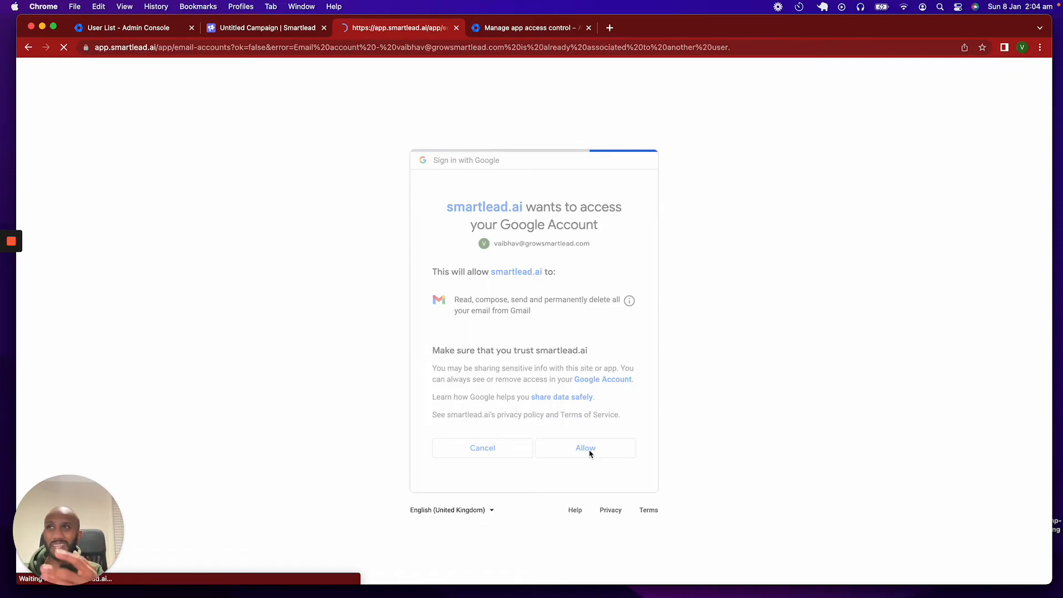
{"action": "left_click", "coordinate": [586, 448]}
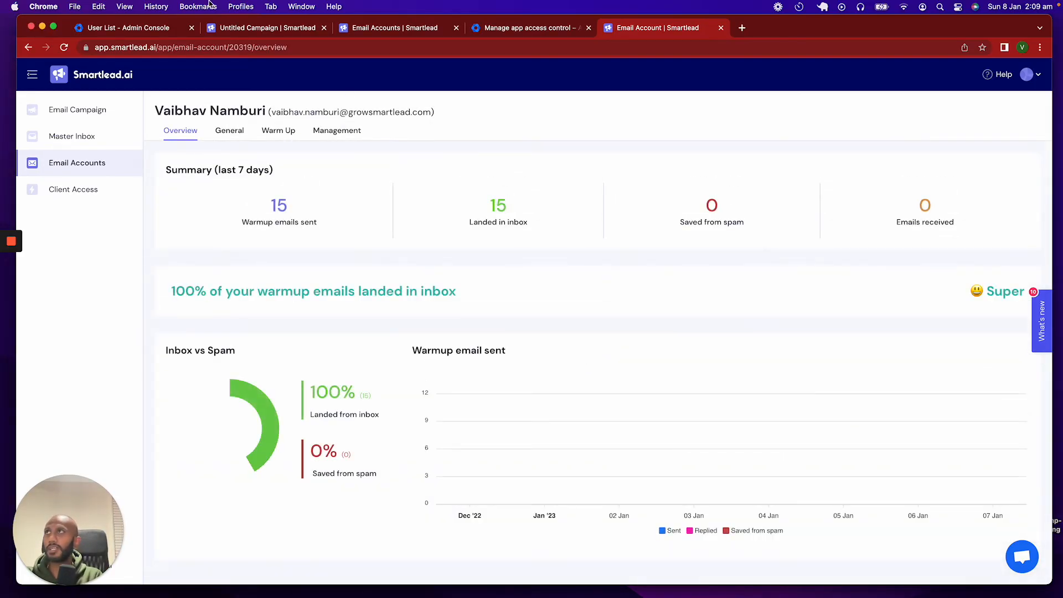
Review the admin console user list, then open the account's Warm Up tab
{"action": "left_click", "coordinate": [133, 27]}
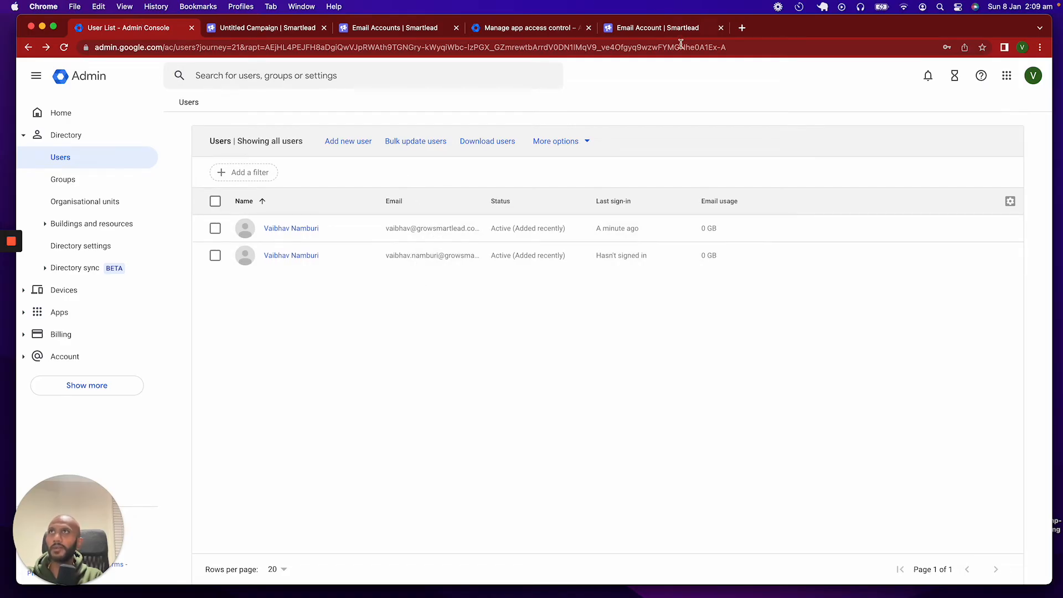
{"action": "left_click", "coordinate": [662, 27]}
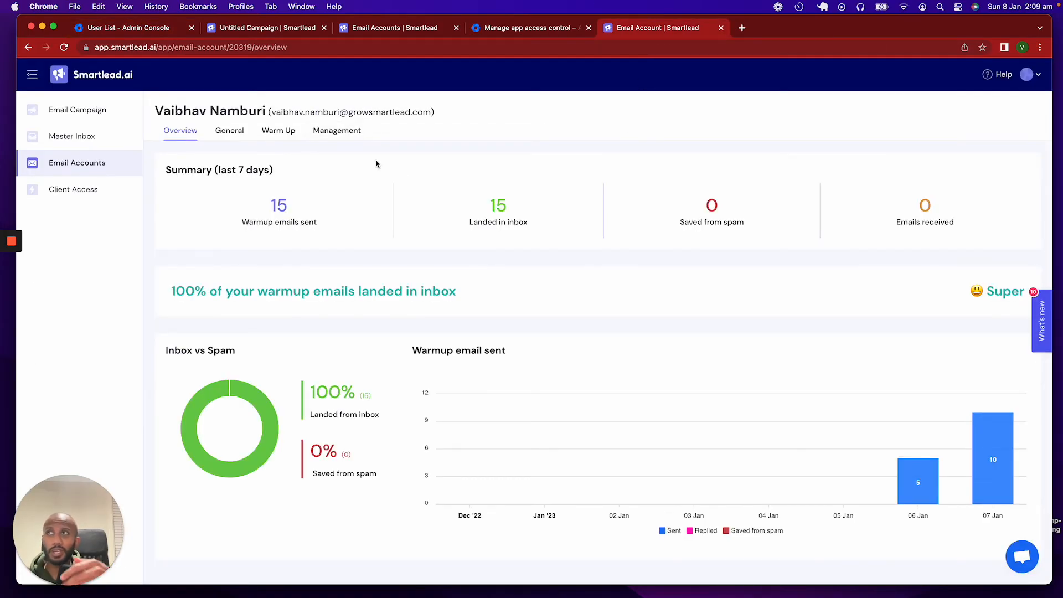
{"action": "left_click", "coordinate": [133, 27]}
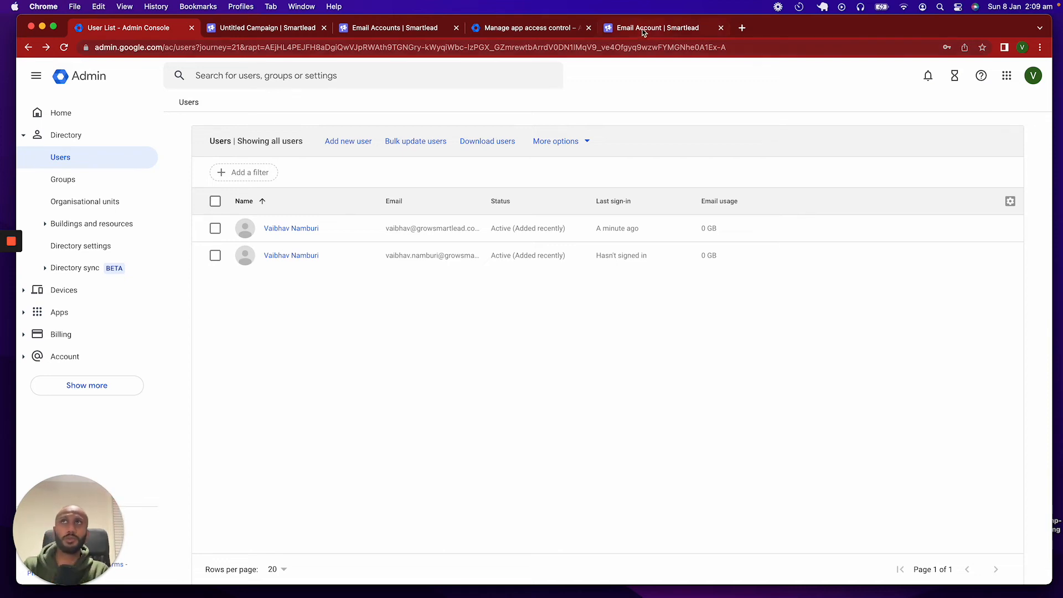
{"action": "mouse_move", "coordinate": [648, 30]}
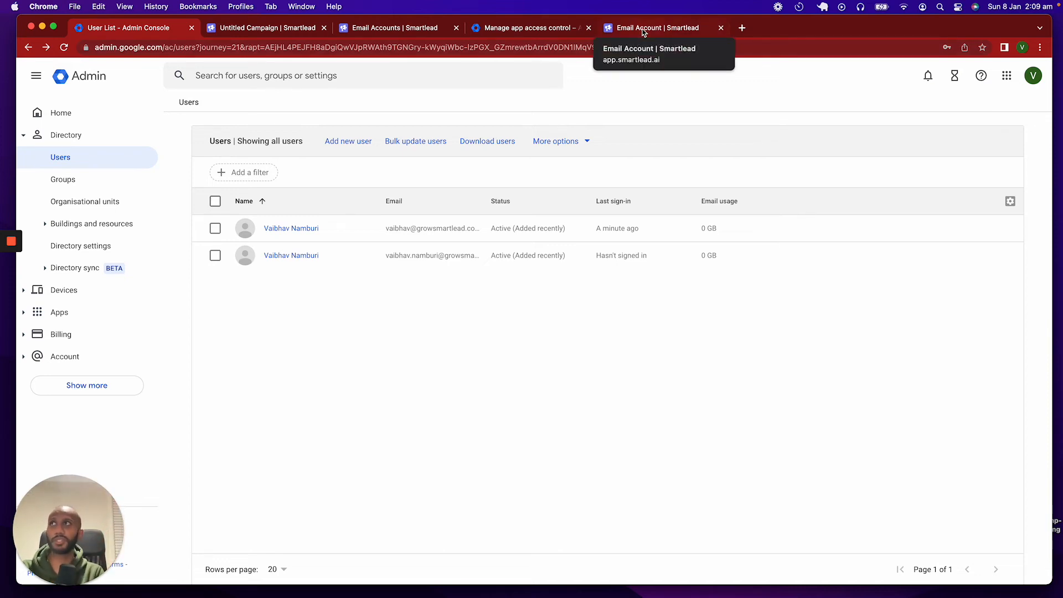
{"action": "left_click", "coordinate": [657, 27]}
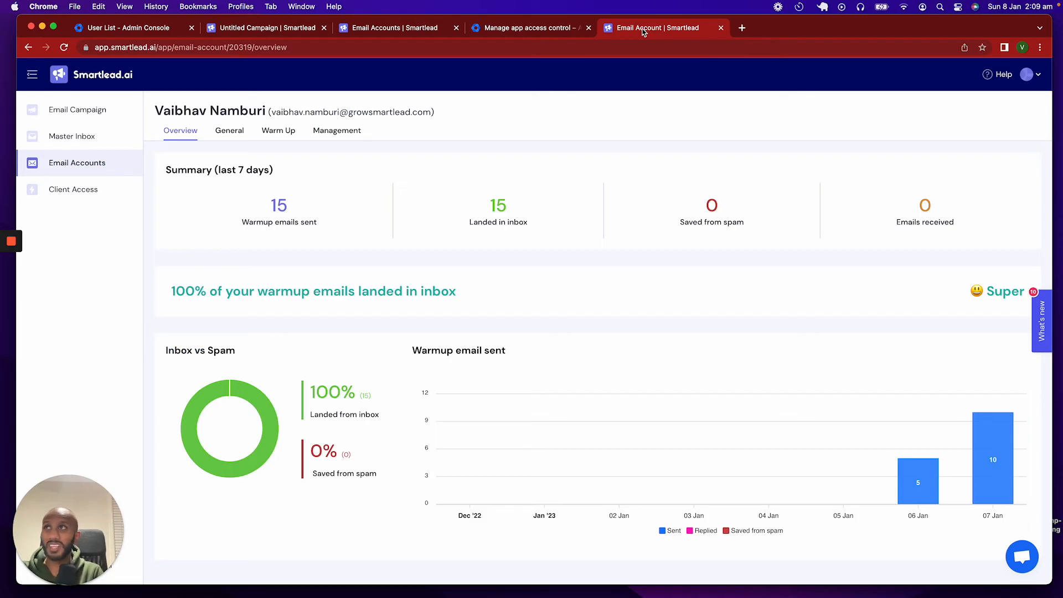
{"action": "mouse_move", "coordinate": [546, 28]}
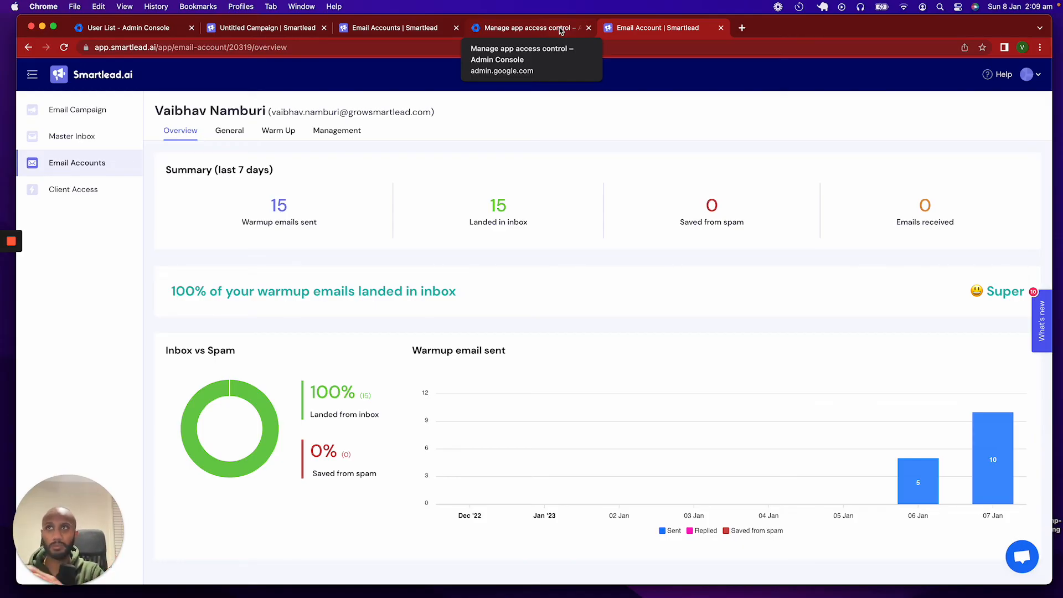
{"action": "mouse_move", "coordinate": [603, 69]}
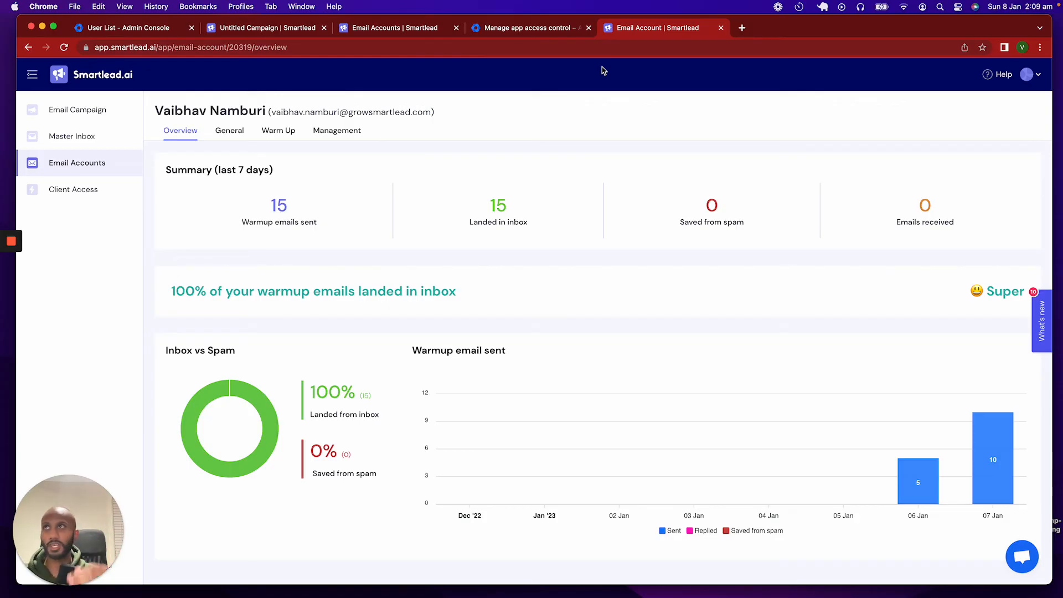
{"action": "mouse_move", "coordinate": [302, 127]}
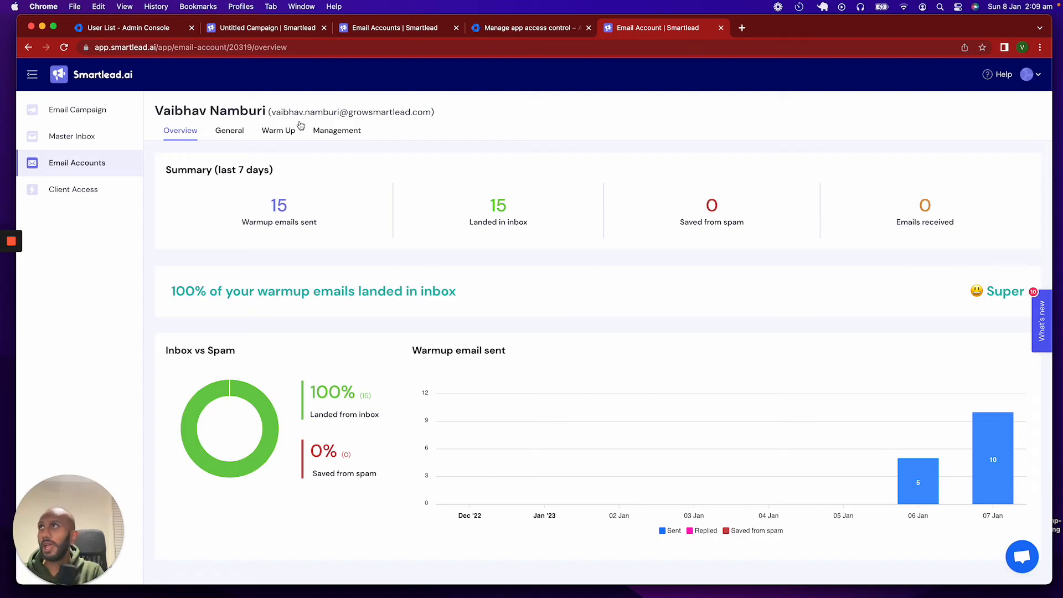
{"action": "left_click", "coordinate": [278, 130]}
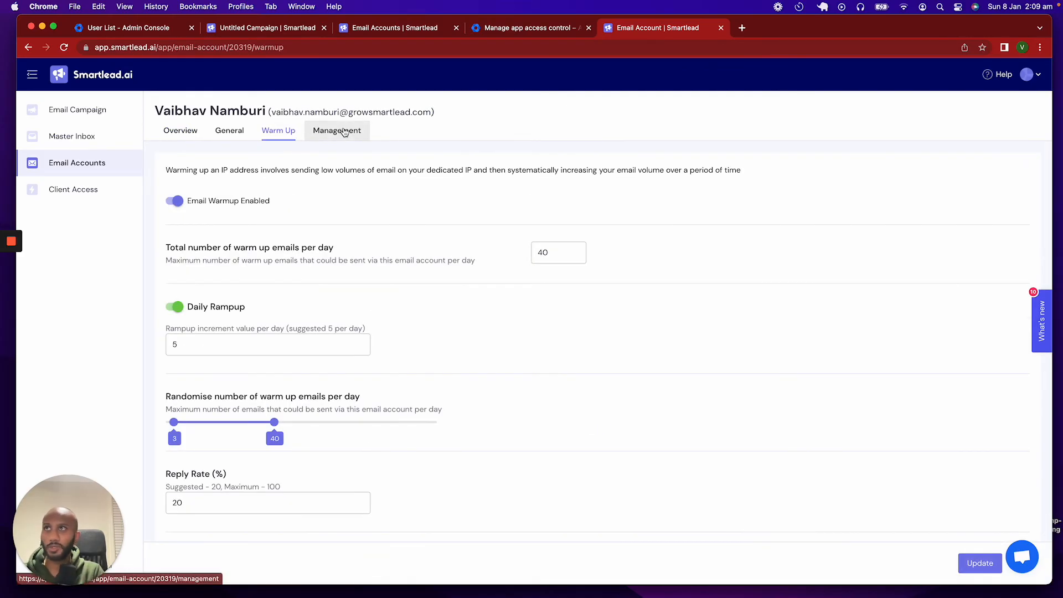